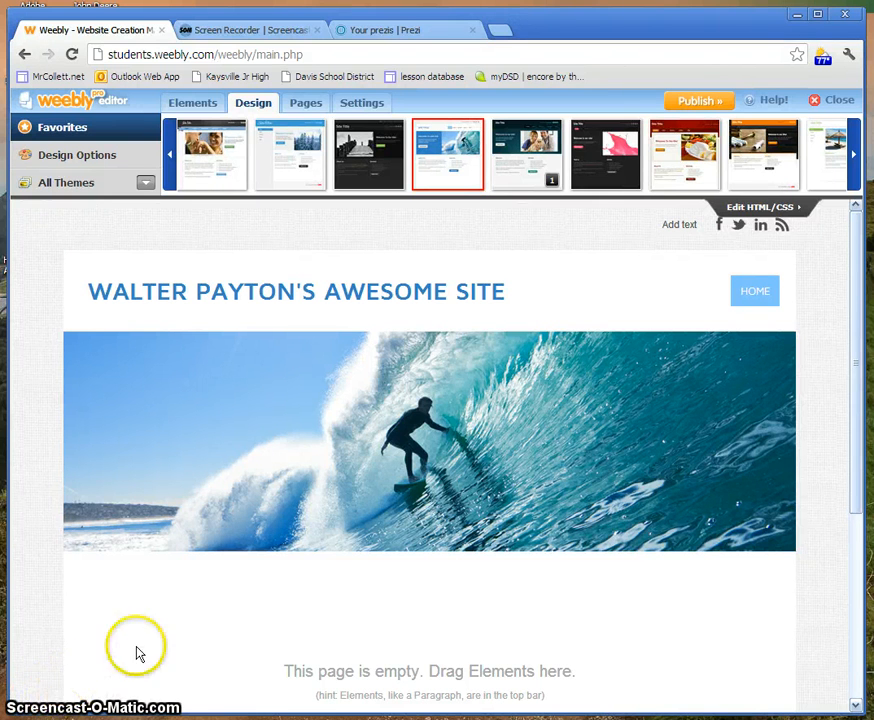
mouse_move(845, 278)
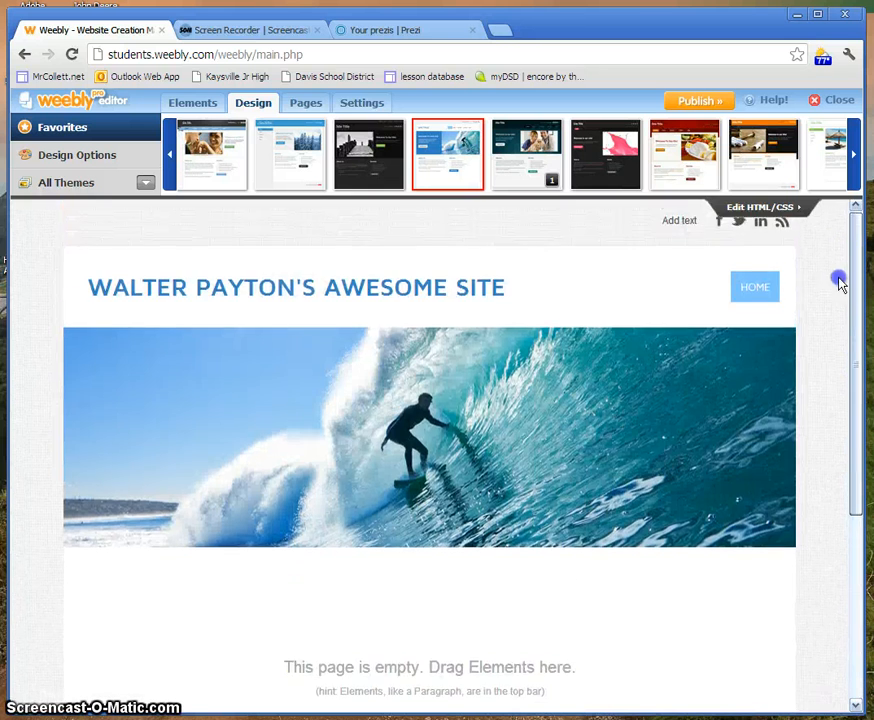
Add a page named 'My Prezis' using the second, short-header page layout
scroll(down, 3)
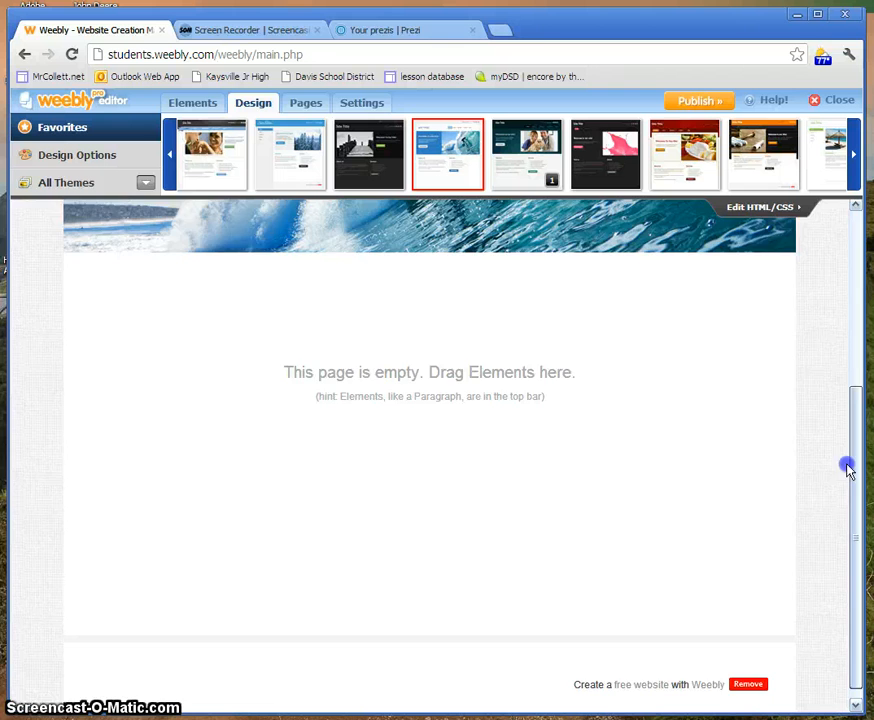
scroll(up, 3)
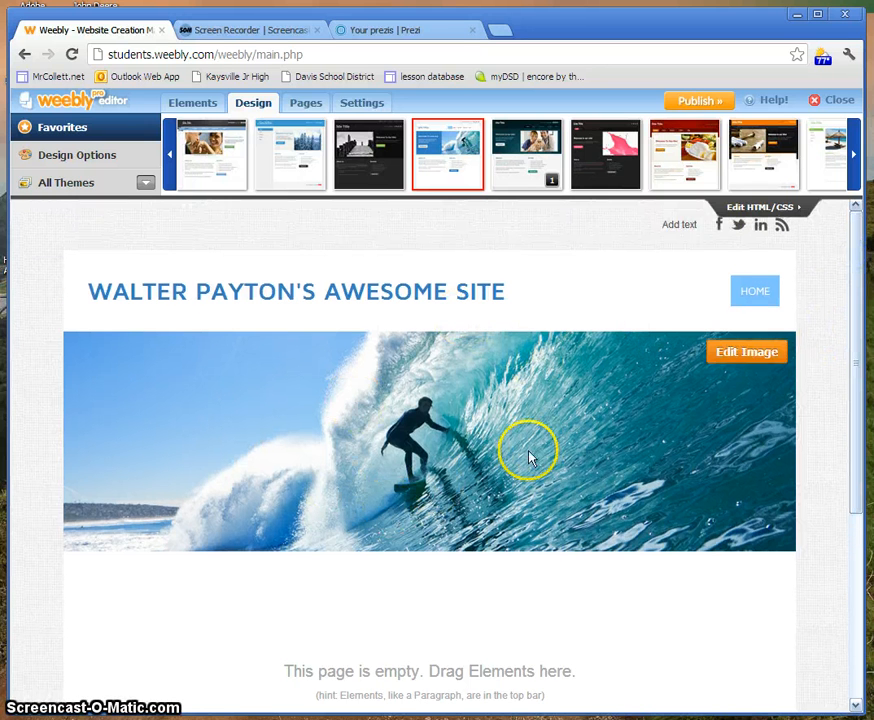
mouse_move(447, 558)
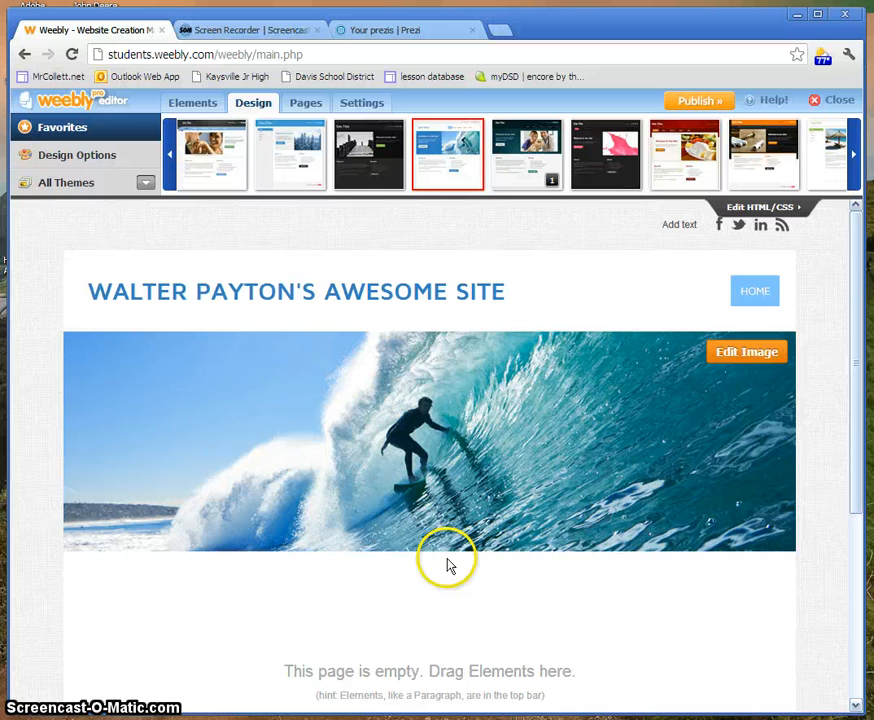
mouse_move(858, 308)
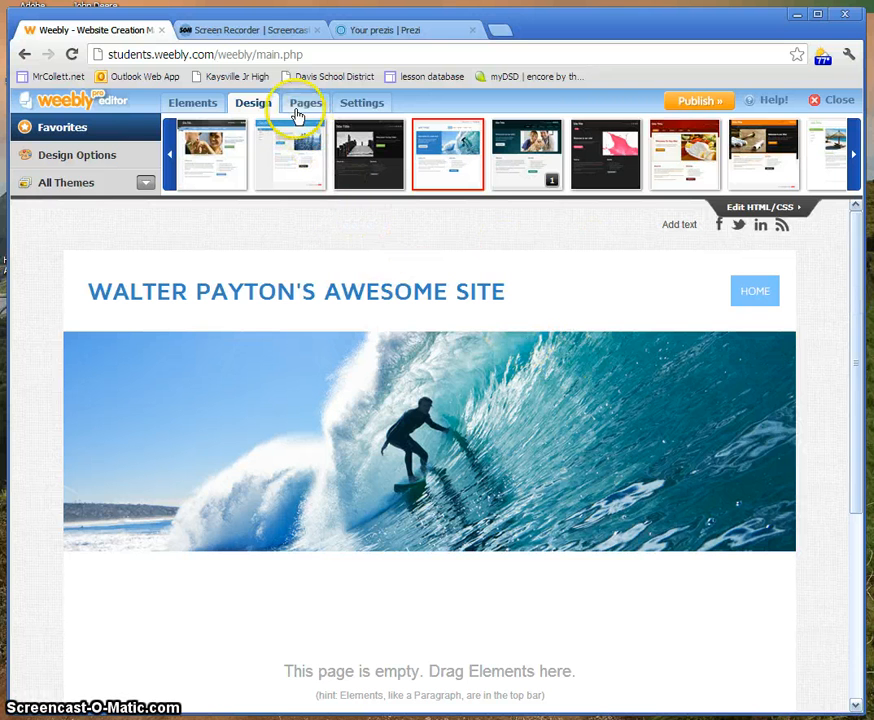
mouse_move(305, 102)
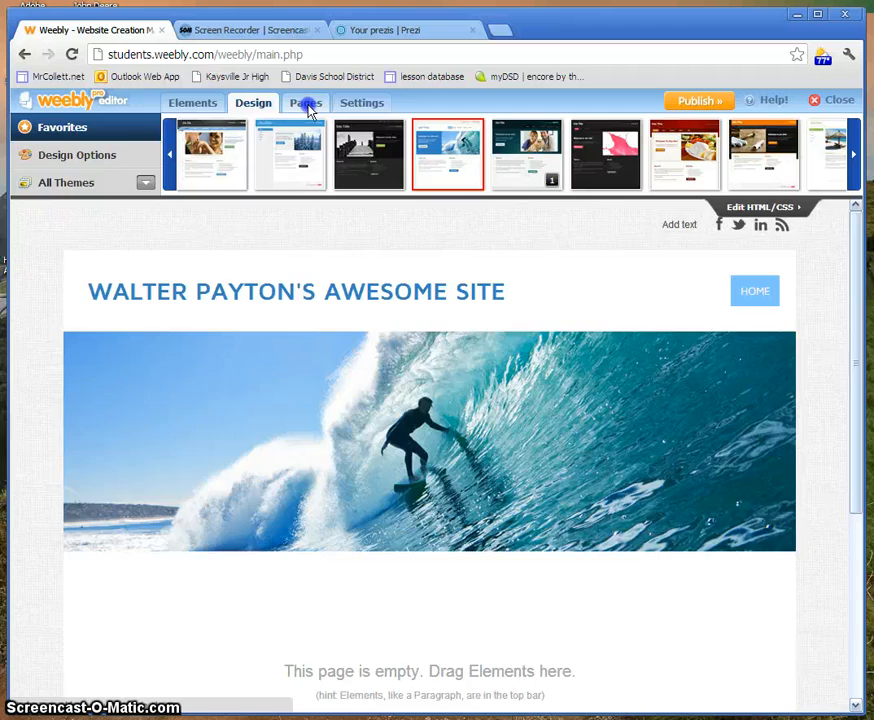
click(305, 102)
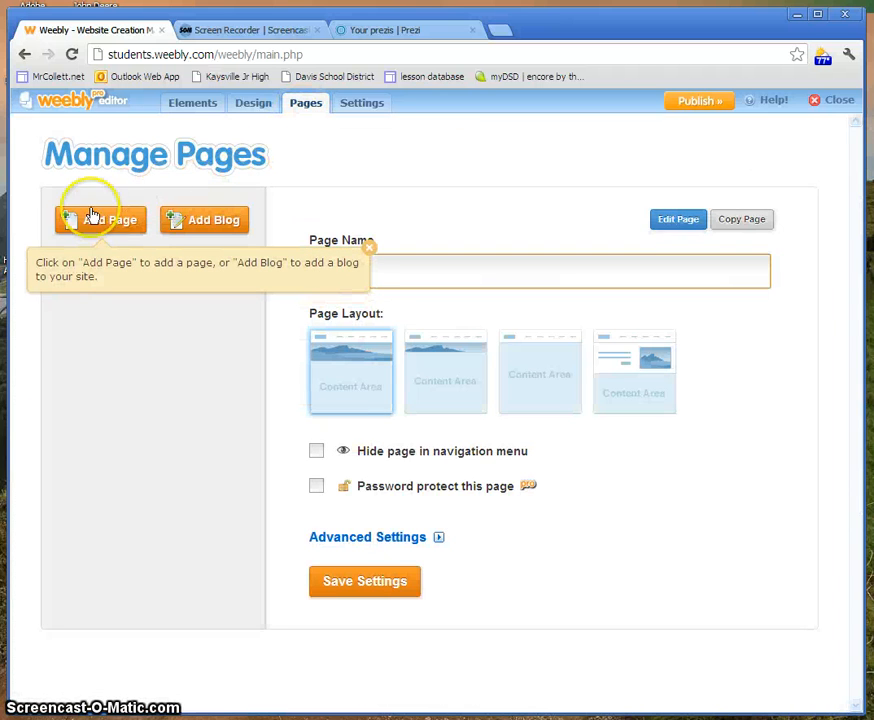
click(100, 219)
text(M)
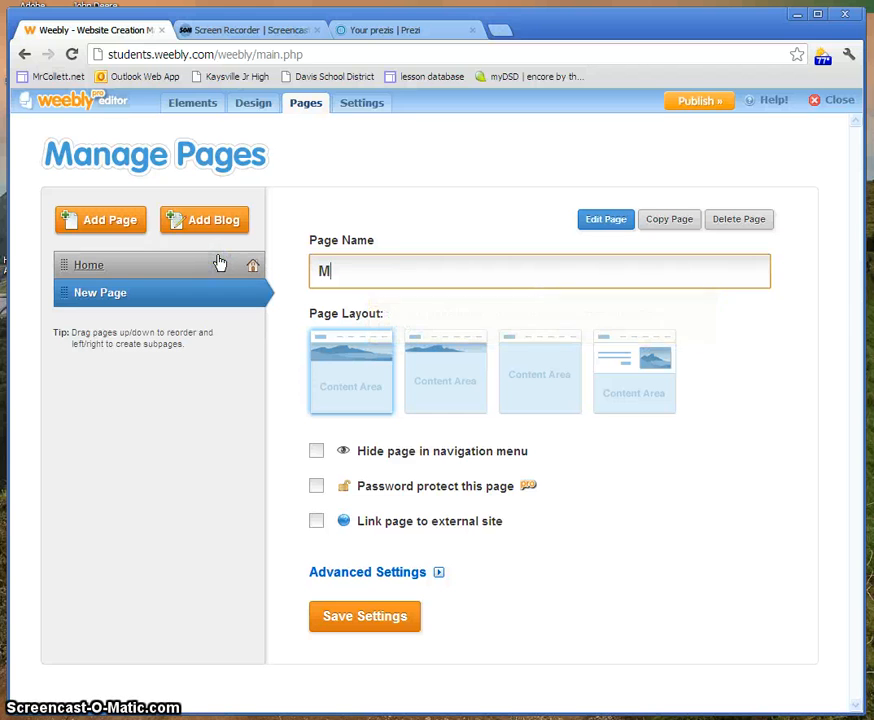
text(y Prezis)
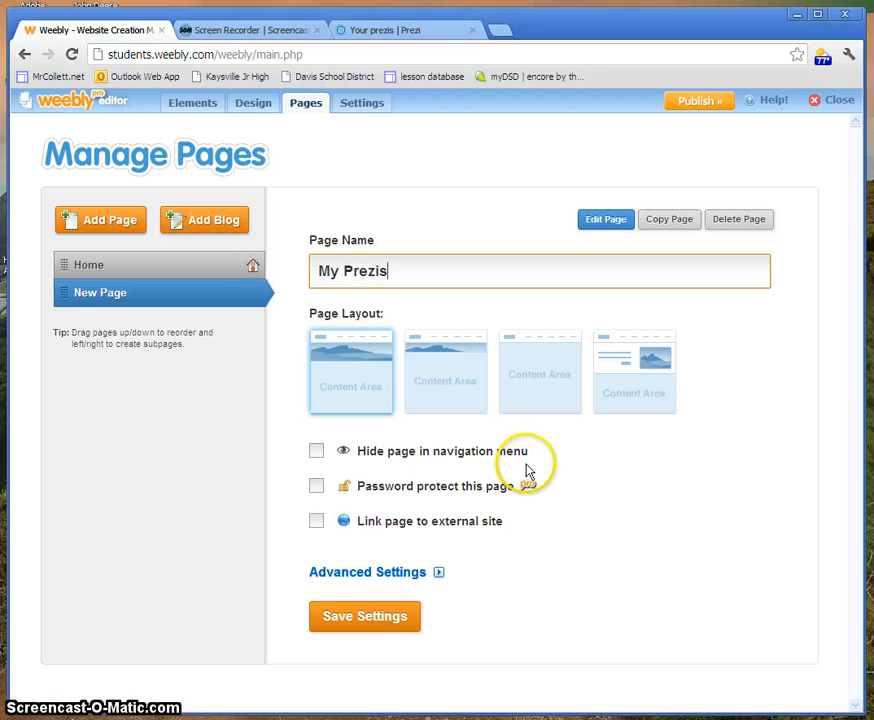
click(445, 371)
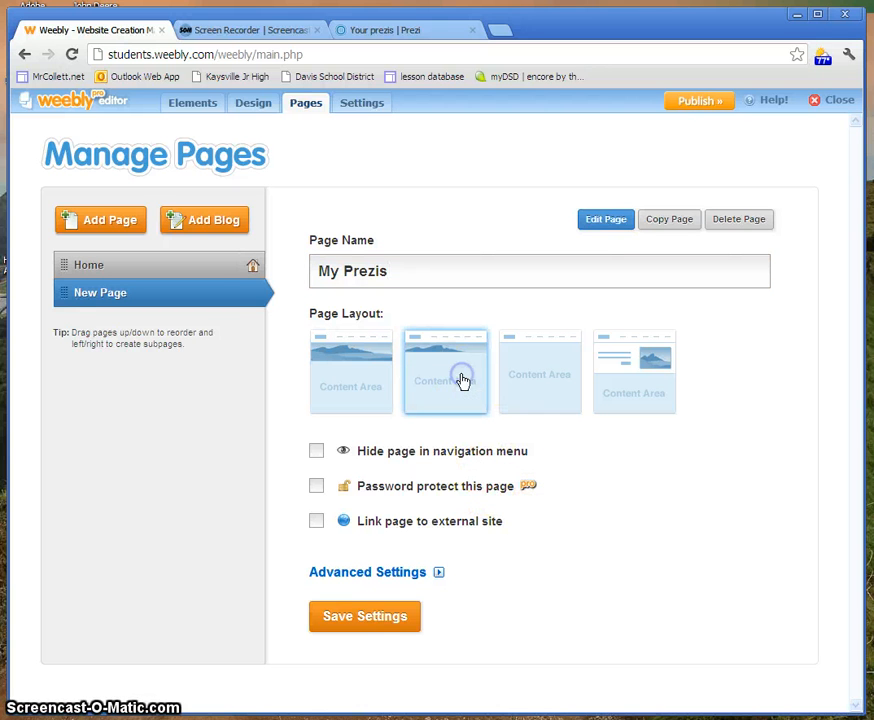
click(634, 372)
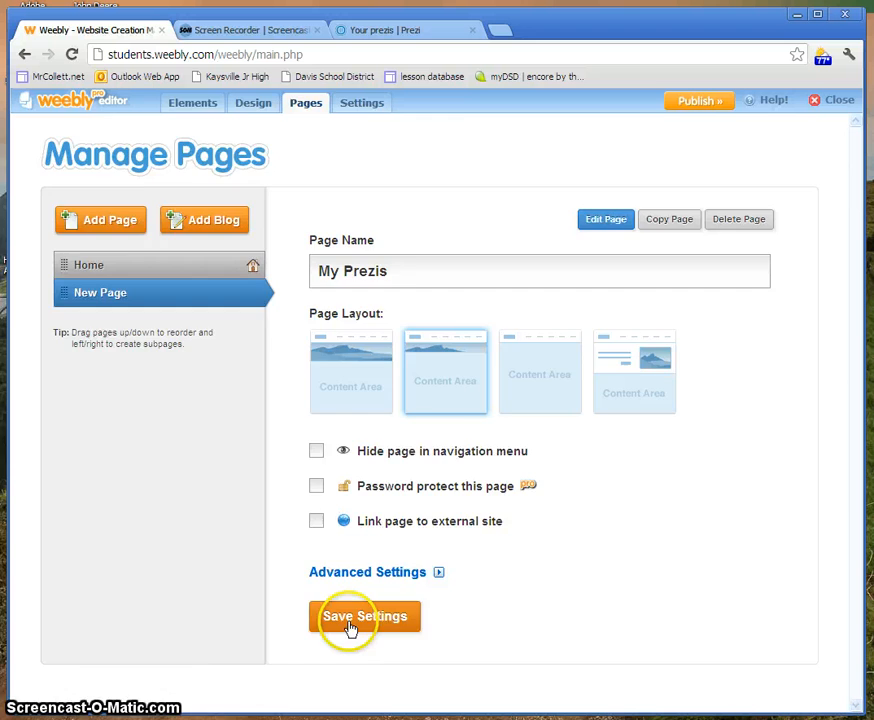
click(364, 615)
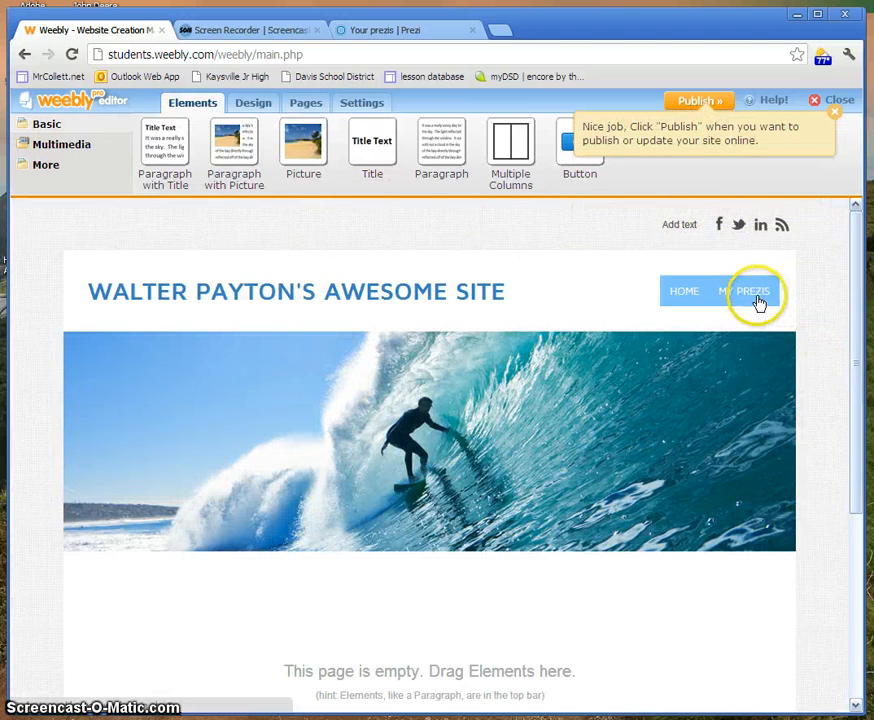
Drop a Multiple Columns element into the My Prezis content area
scroll(down, 3)
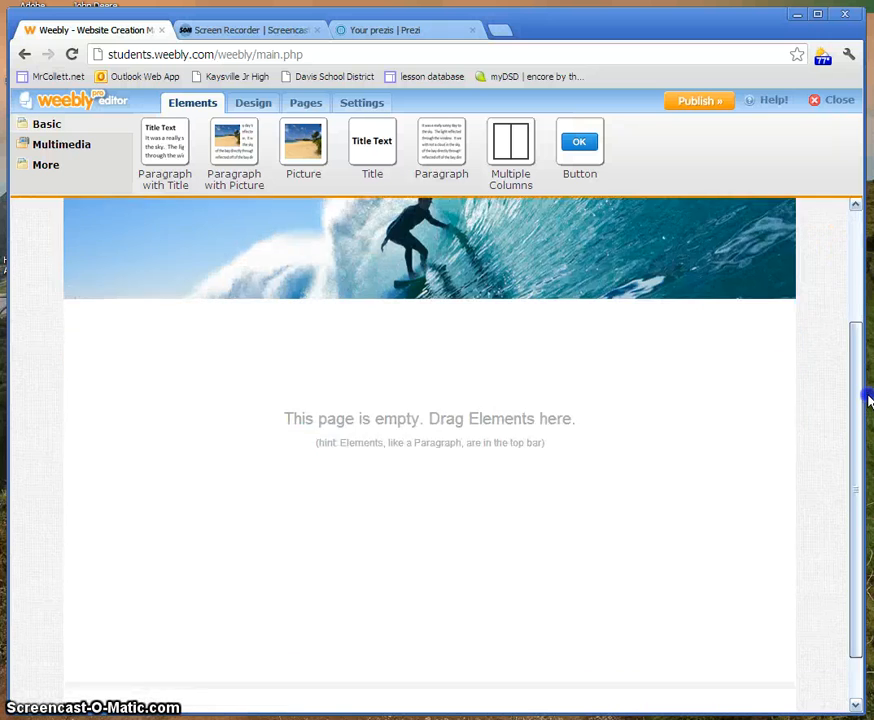
scroll(up, 3)
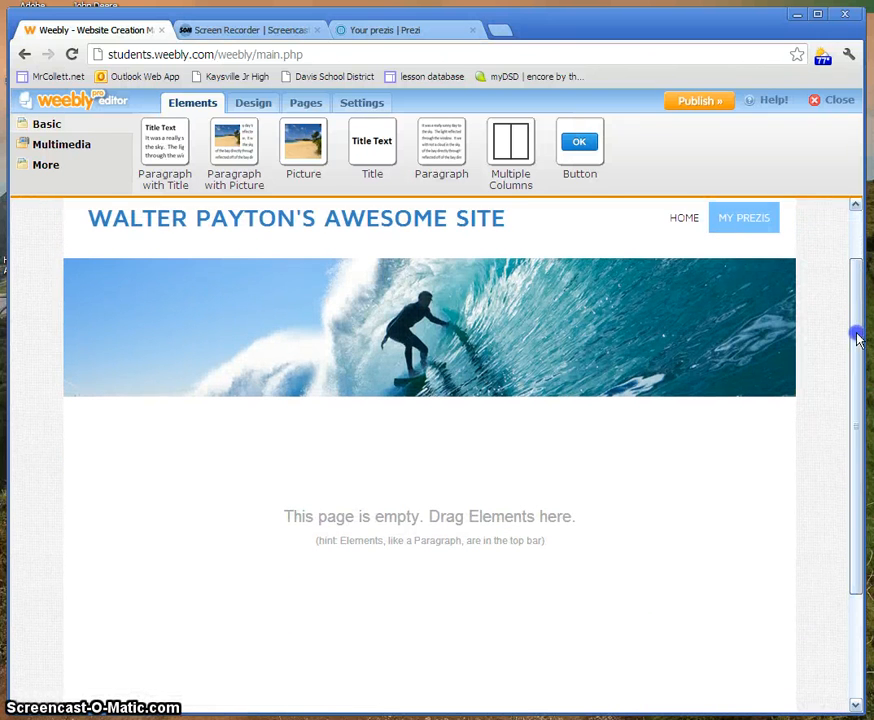
mouse_move(510, 145)
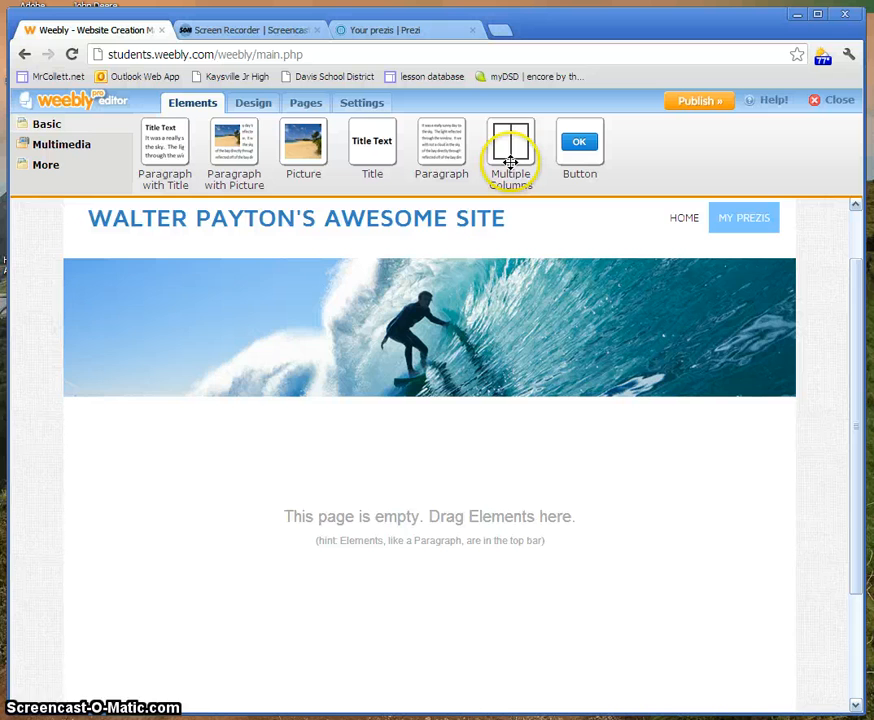
drag(511, 145, 430, 470)
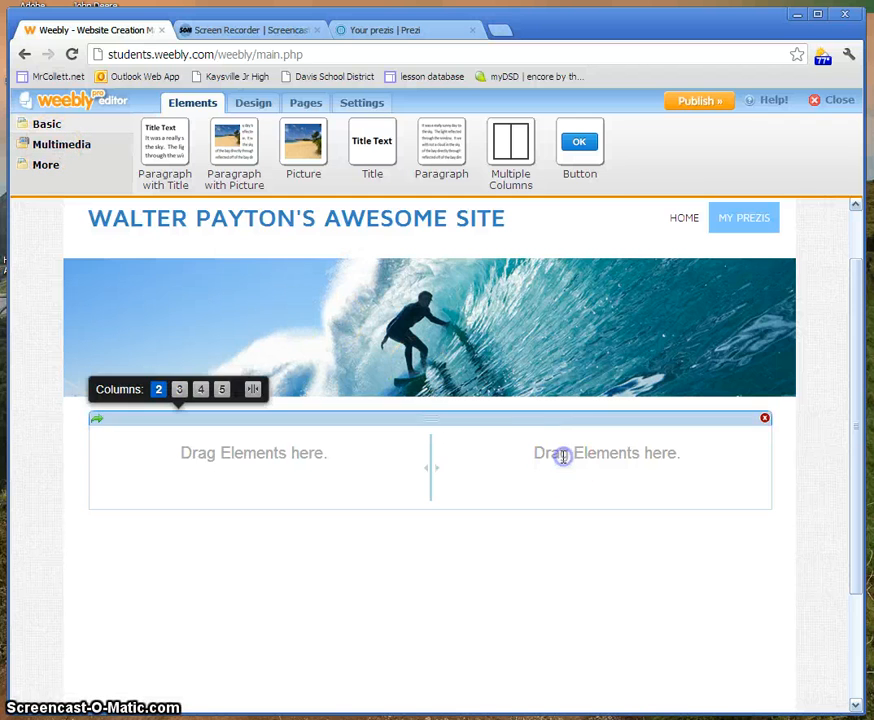
mouse_move(507, 413)
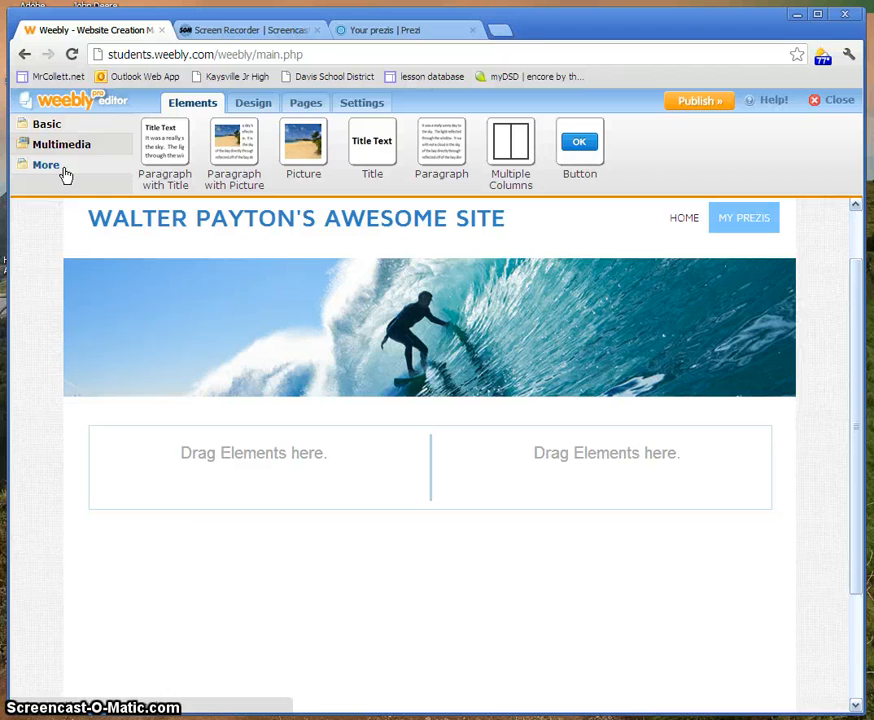
Drag a Custom HTML element into the right column of the two-column block
click(45, 164)
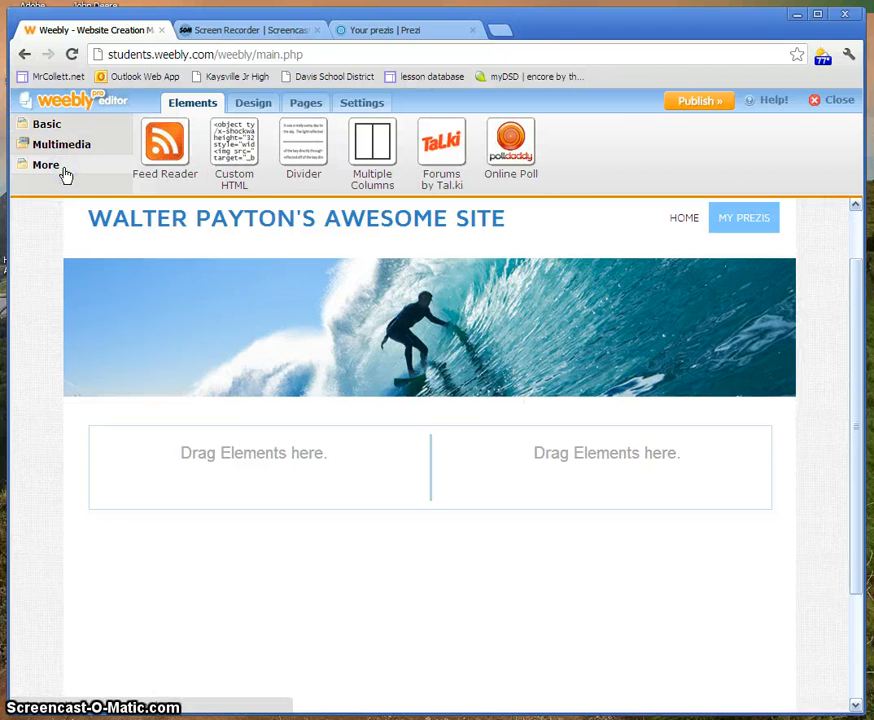
mouse_move(234, 150)
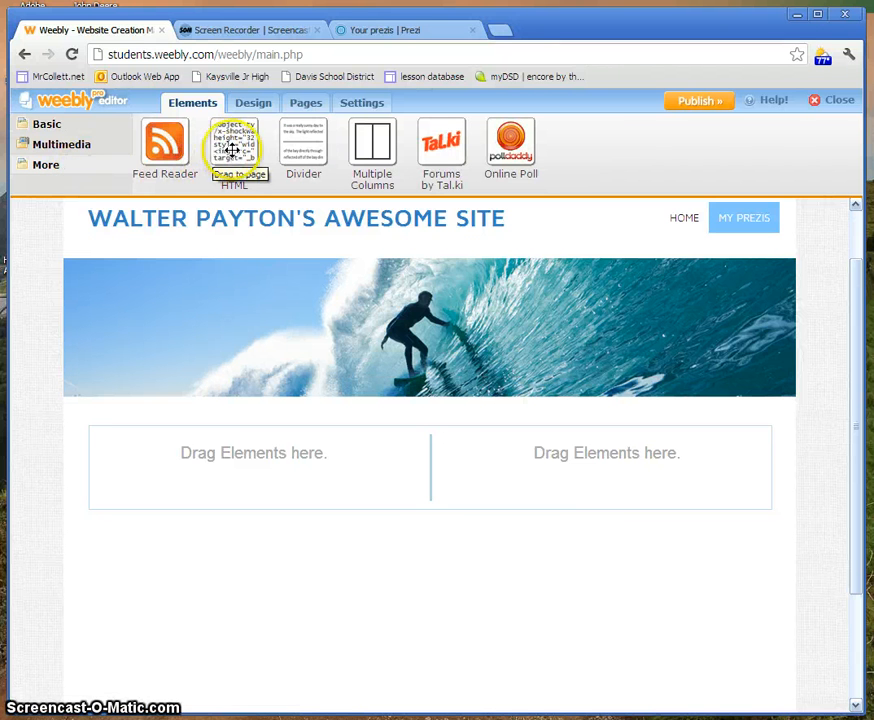
click(47, 123)
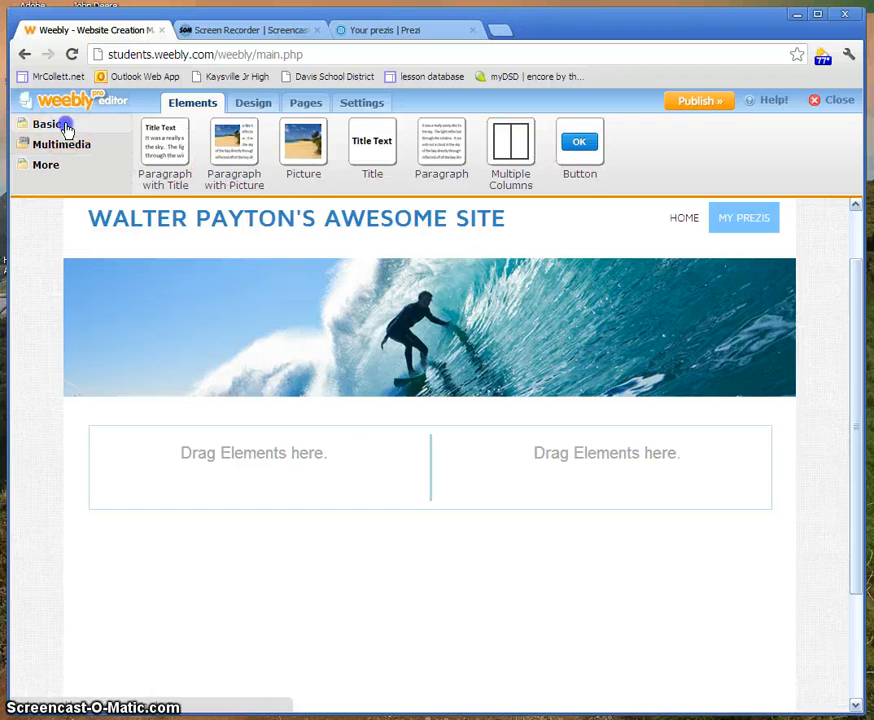
mouse_move(82, 188)
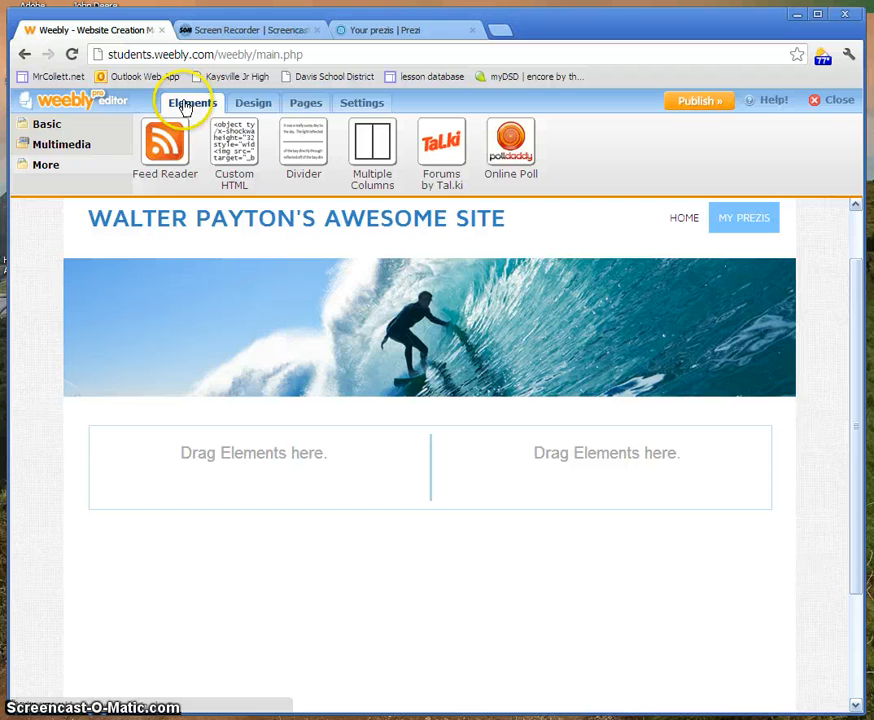
mouse_move(218, 140)
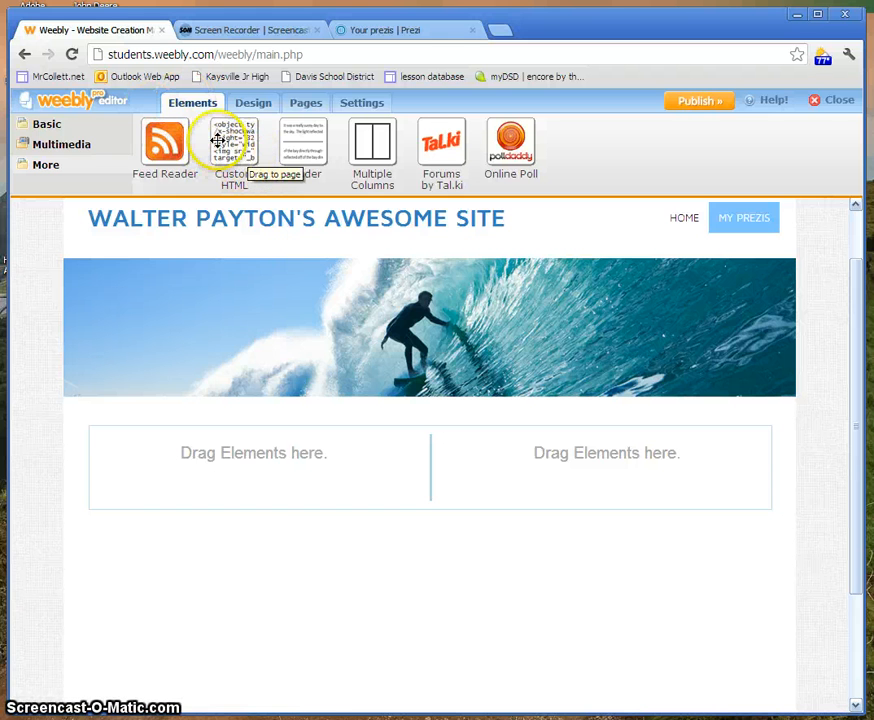
drag(230, 140, 253, 480)
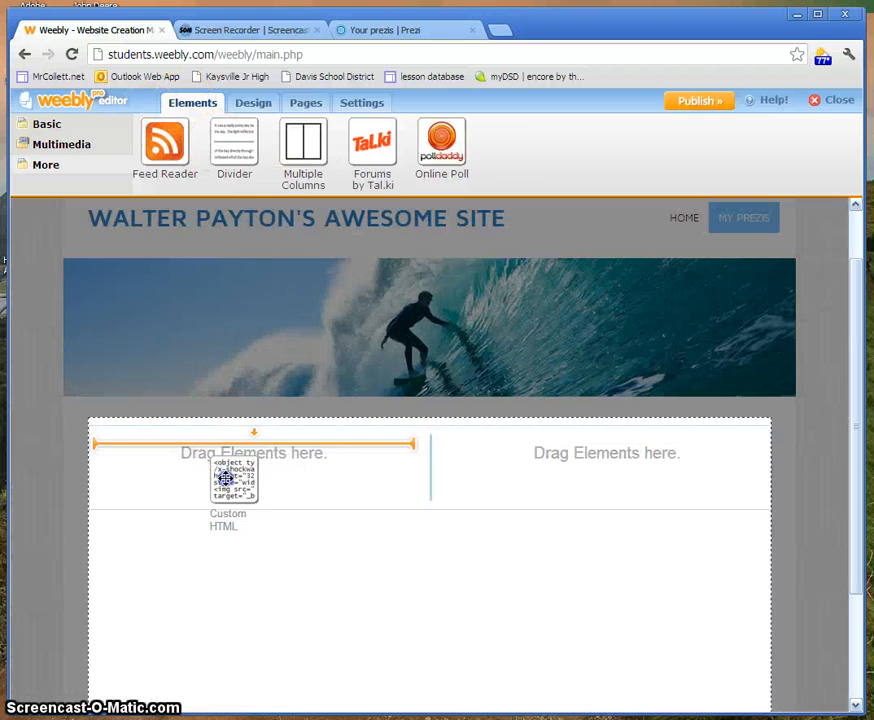
drag(234, 482, 573, 472)
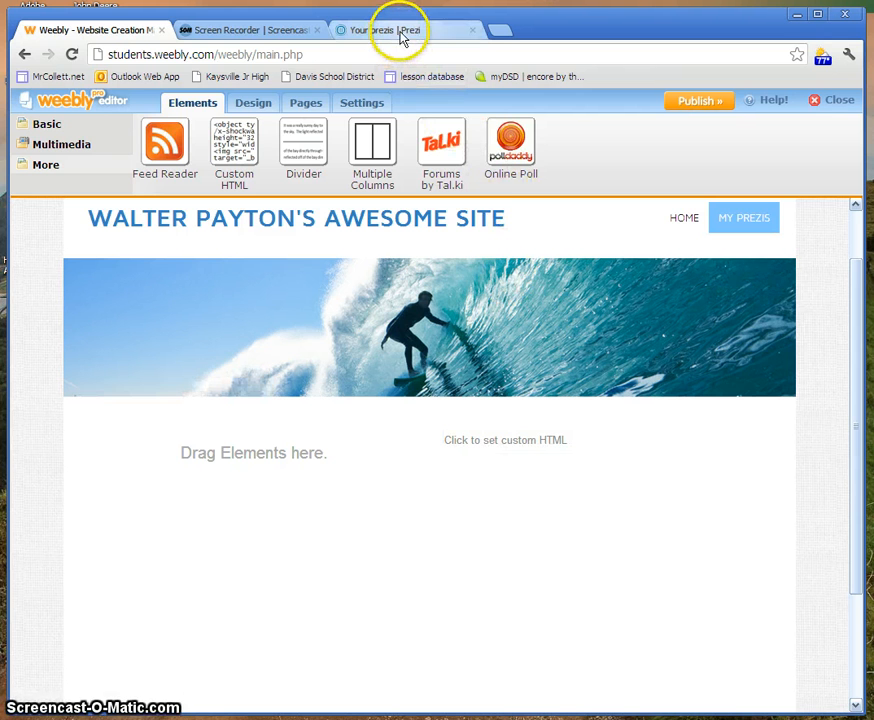
Bring up the embed code from the share options of the 'What Is a Knight?' prezi
click(400, 30)
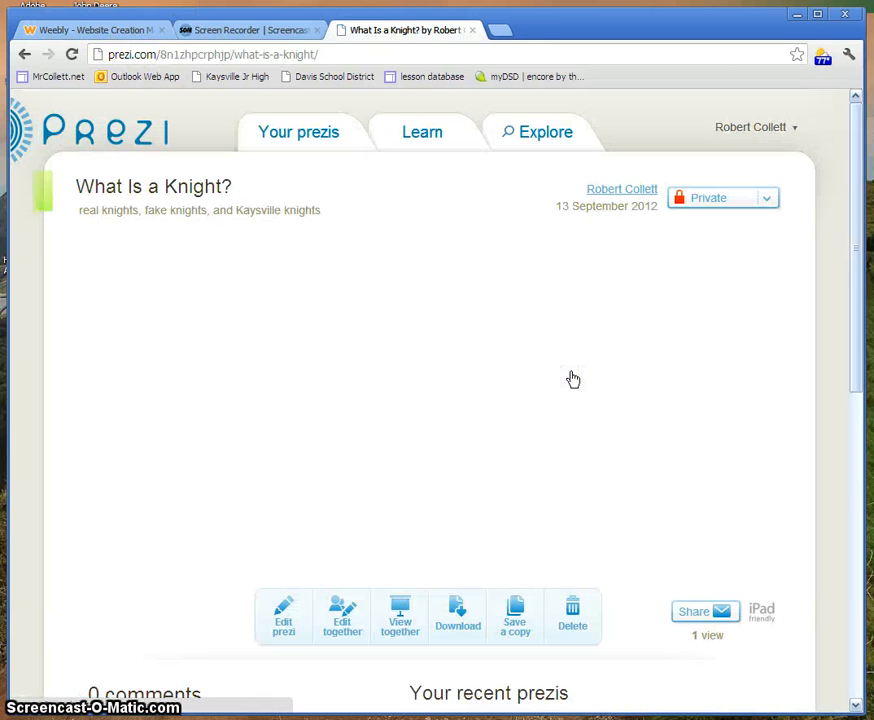
click(720, 615)
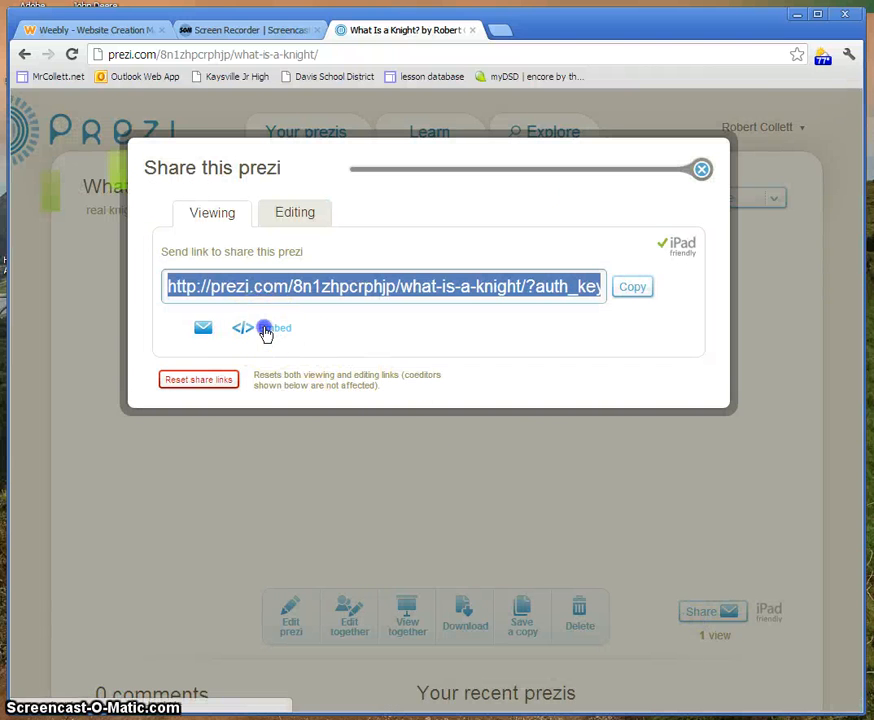
click(263, 328)
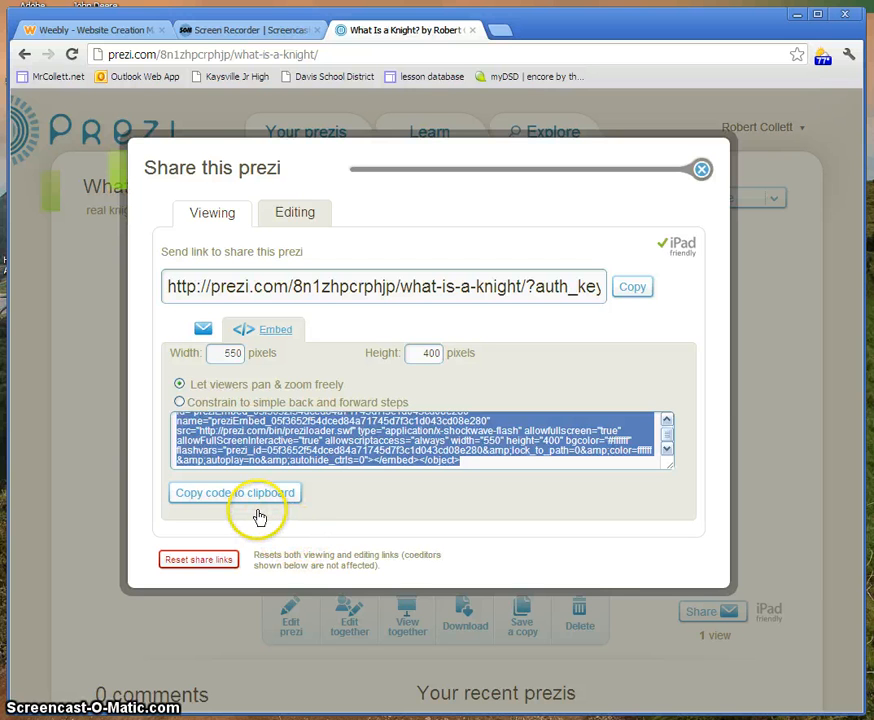
mouse_move(625, 240)
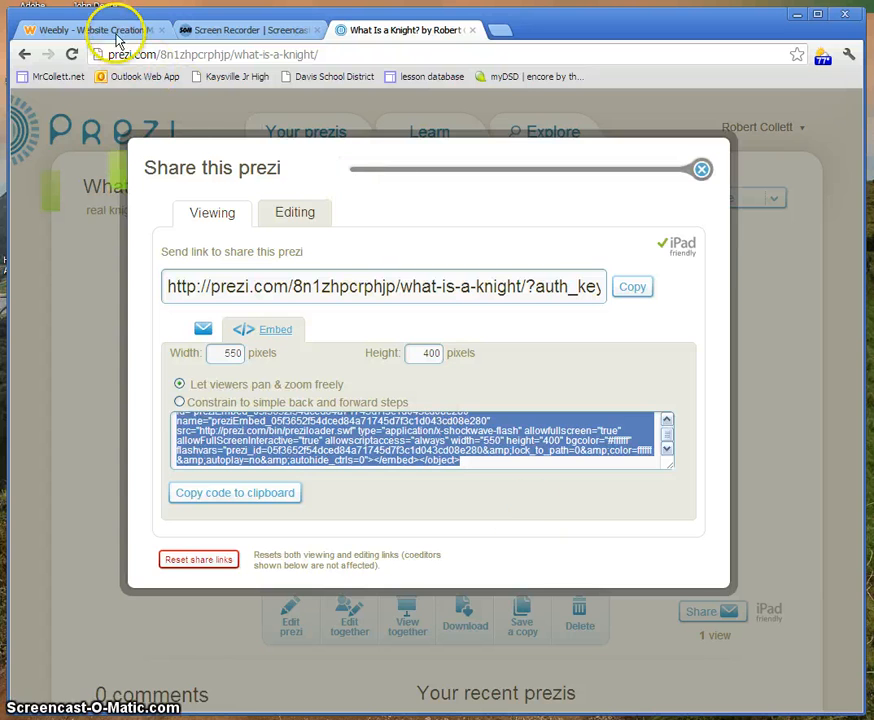
Back in Weebly, drag the column divider left to widen the prezi column, and start the prezi
click(90, 29)
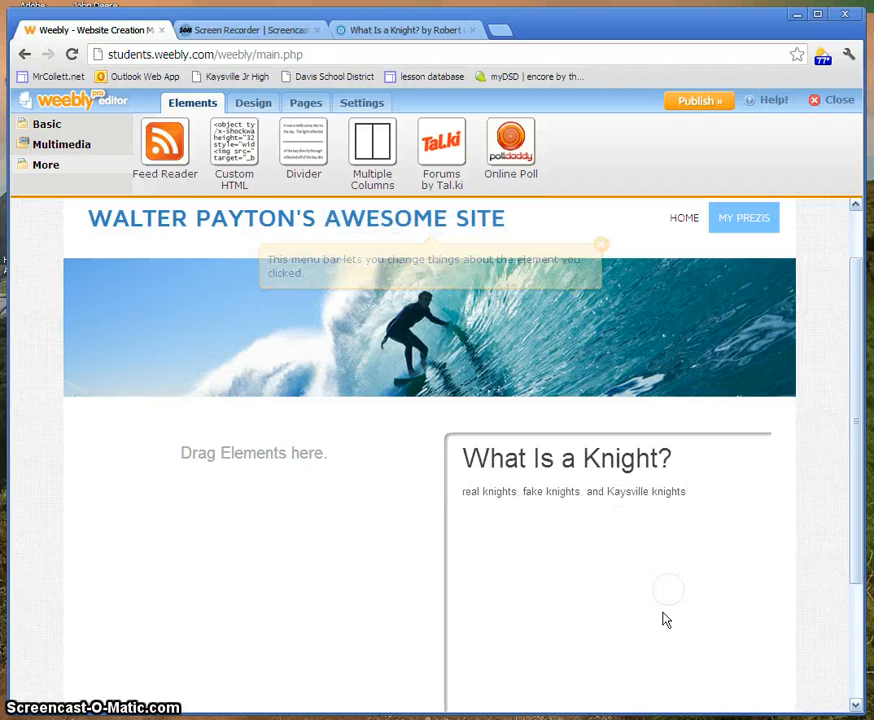
scroll(down, 3)
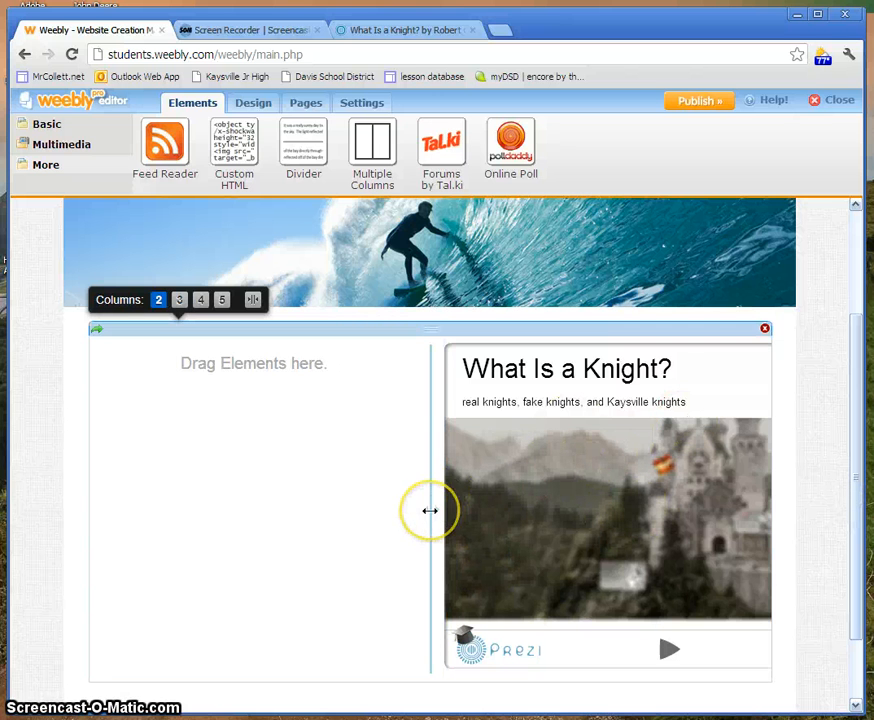
drag(430, 510, 355, 510)
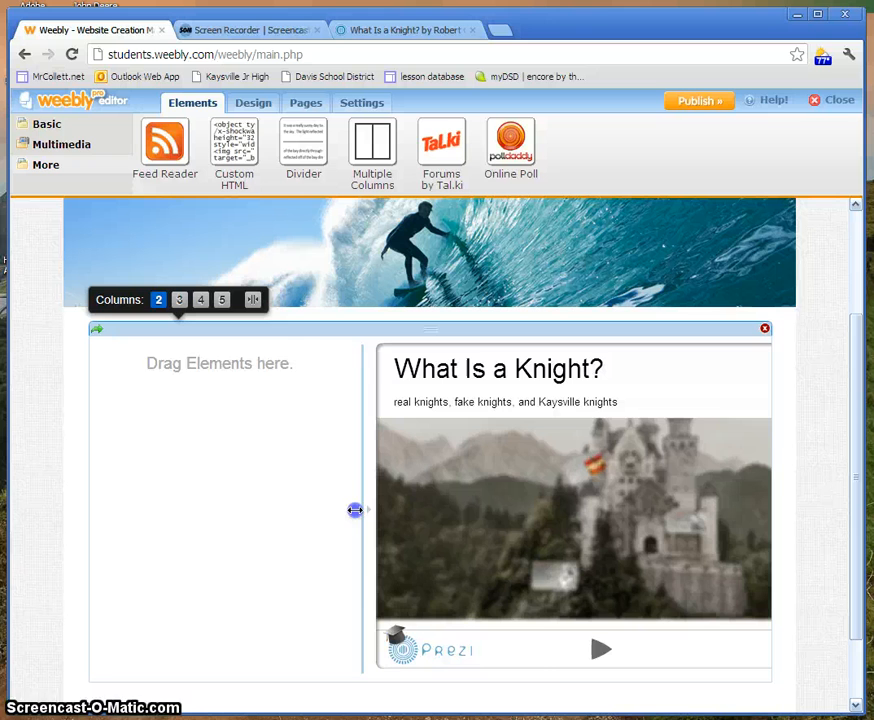
drag(355, 510, 300, 507)
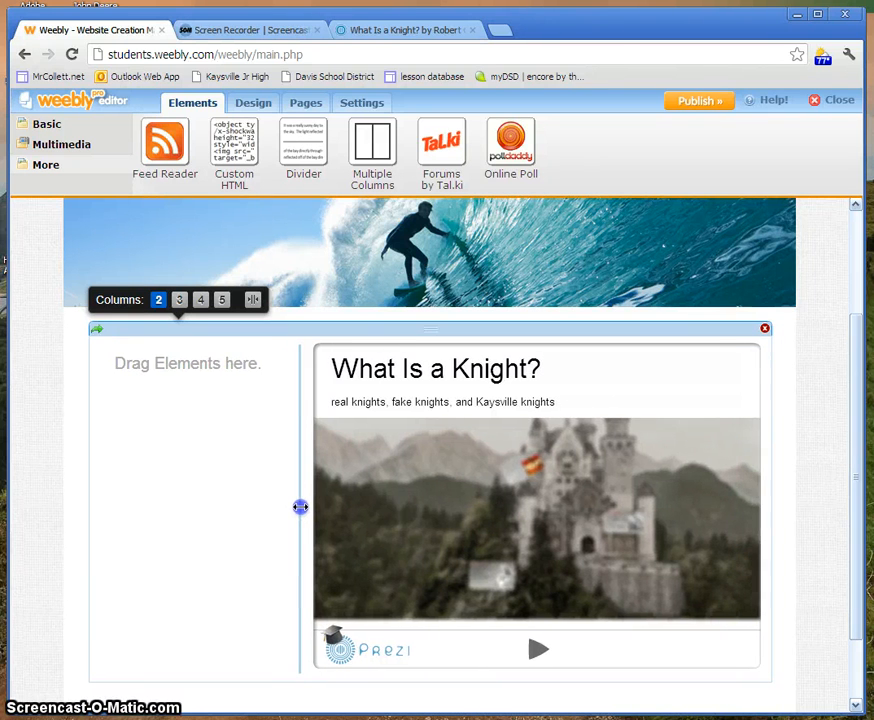
click(538, 649)
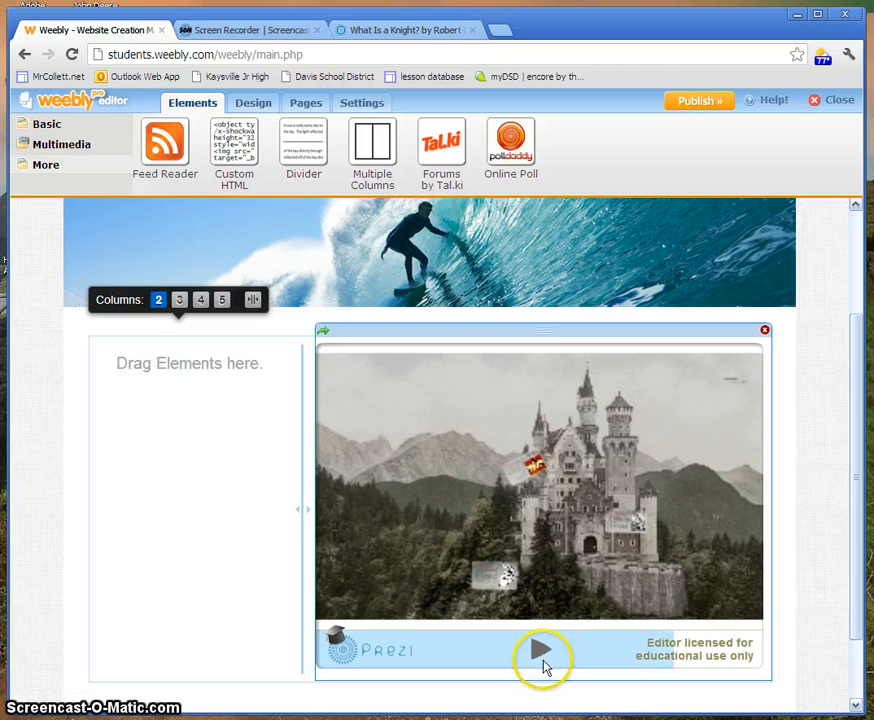
Step the embedded prezi forward three times to reach the Arthur slide
click(542, 650)
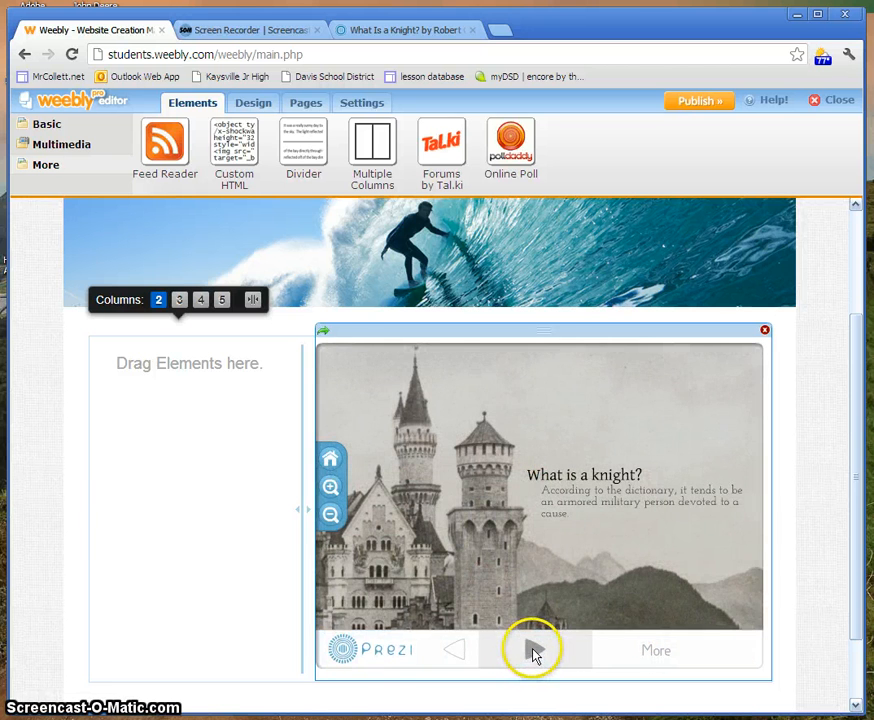
click(533, 650)
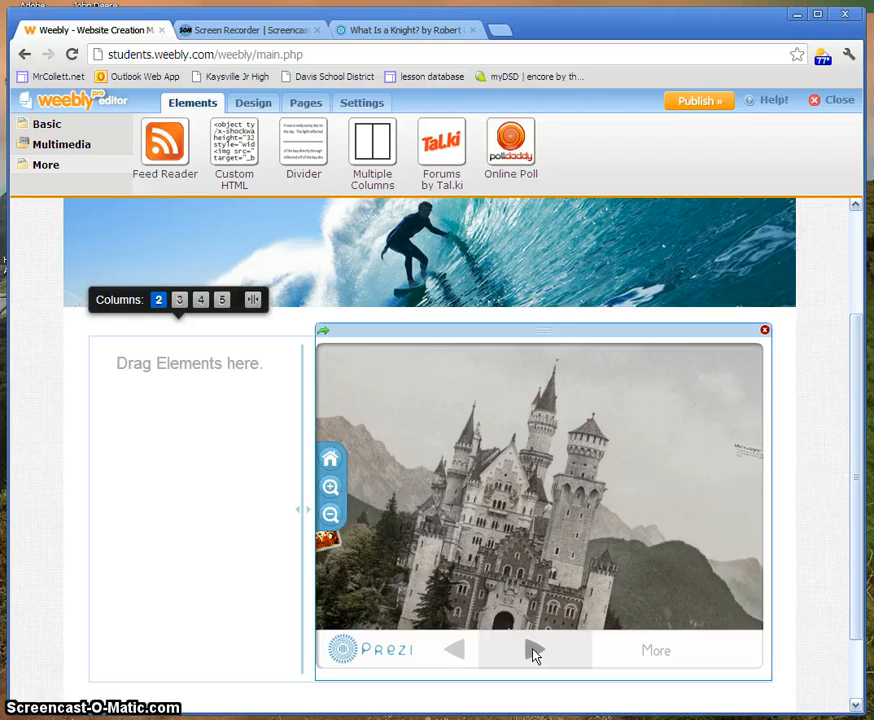
click(535, 650)
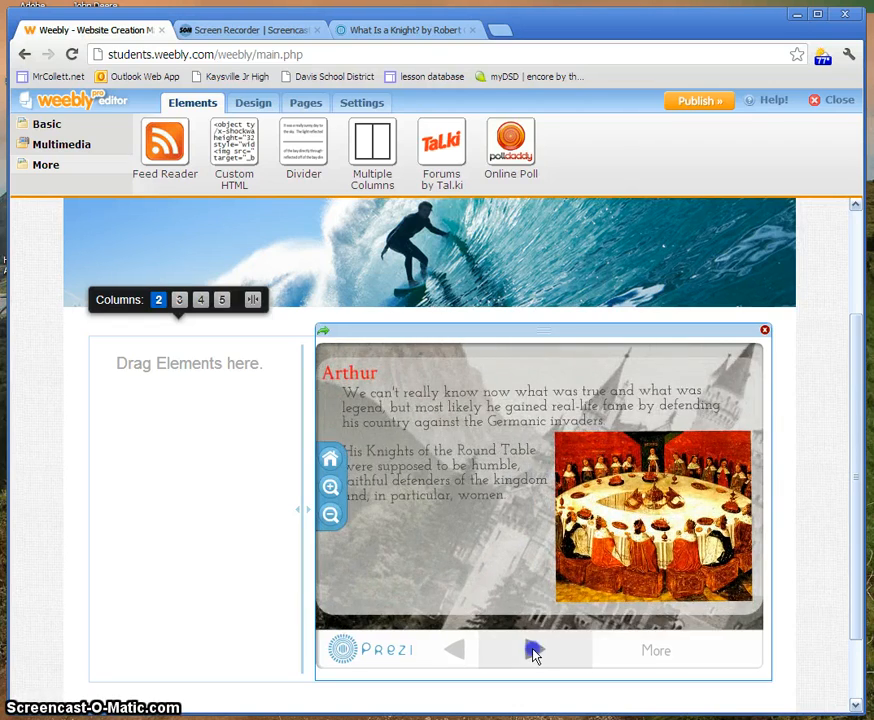